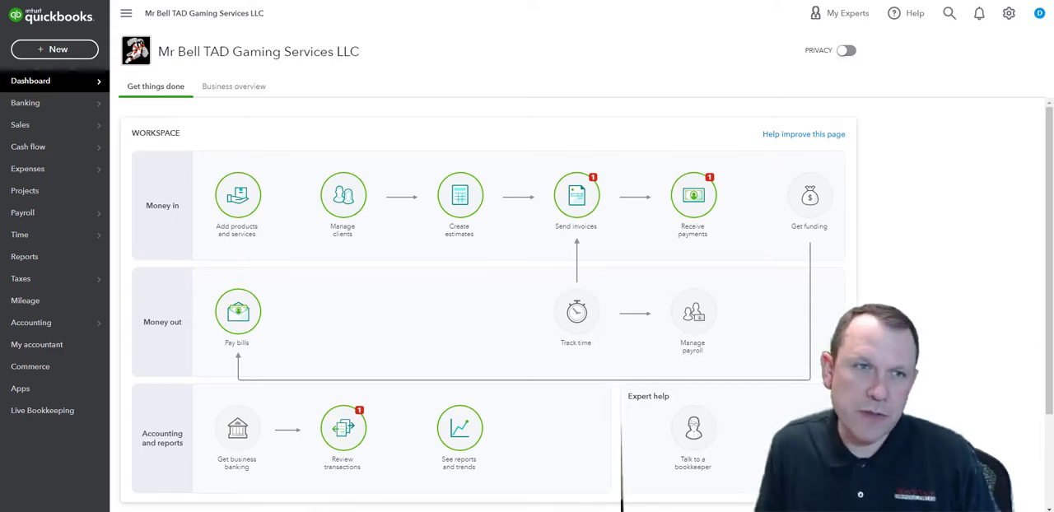
mouse_move(54, 49)
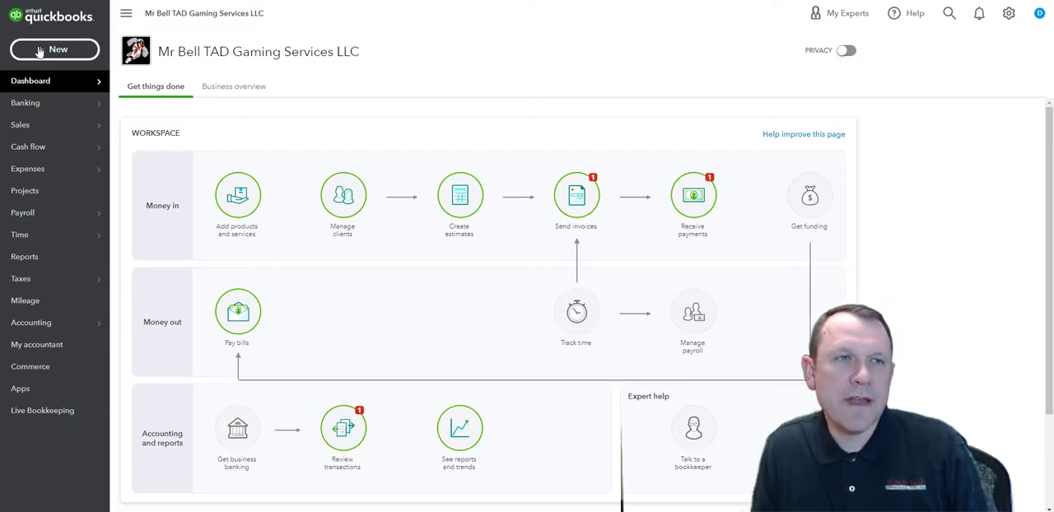
Step: Open the + New create menu from the dashboard
click(54, 49)
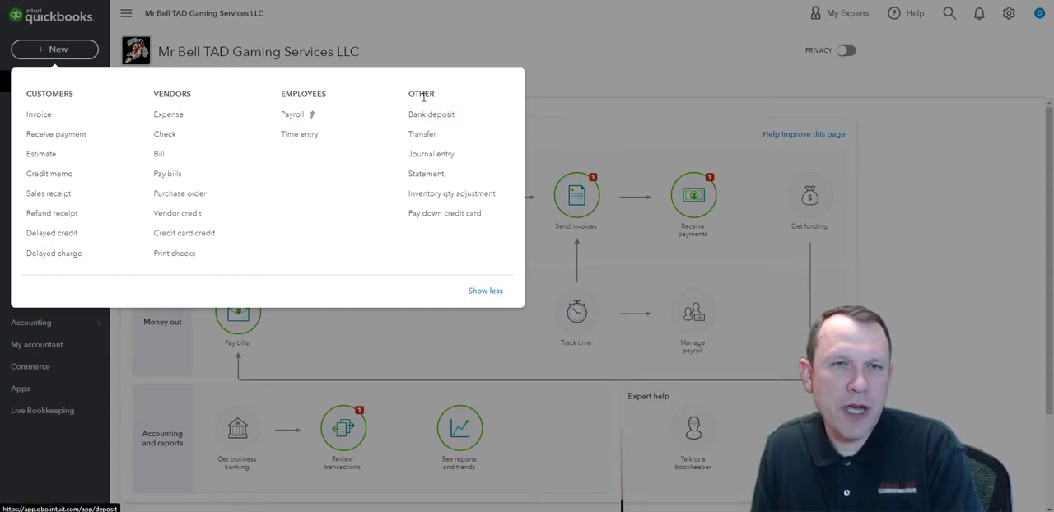
Step: Start a bank deposit into checking 10000 dated 01/01/2025
click(433, 119)
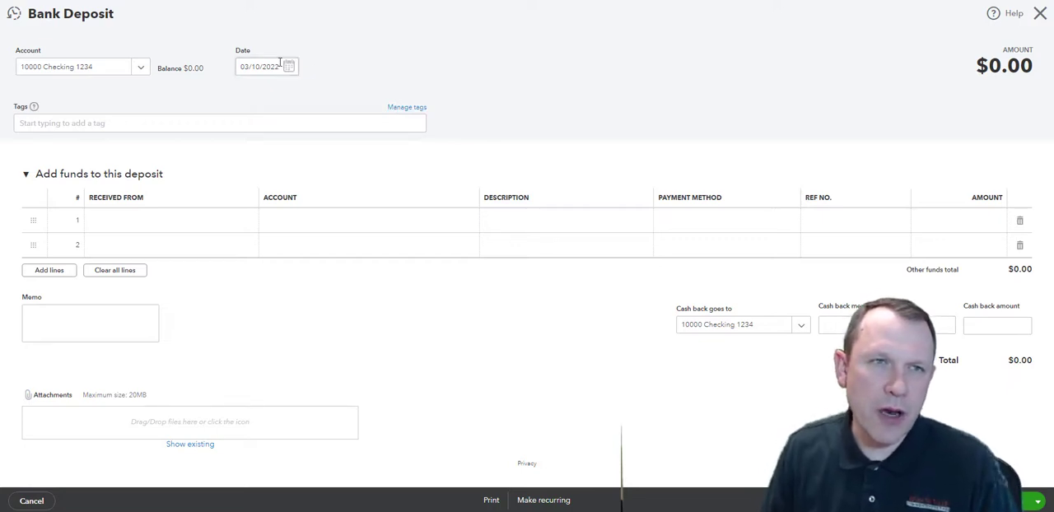
click(259, 67)
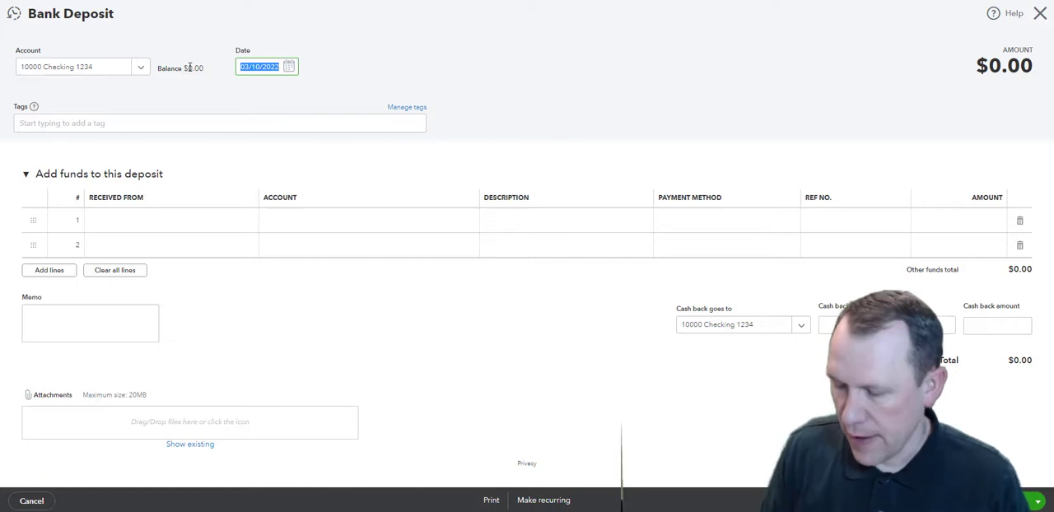
text(01)
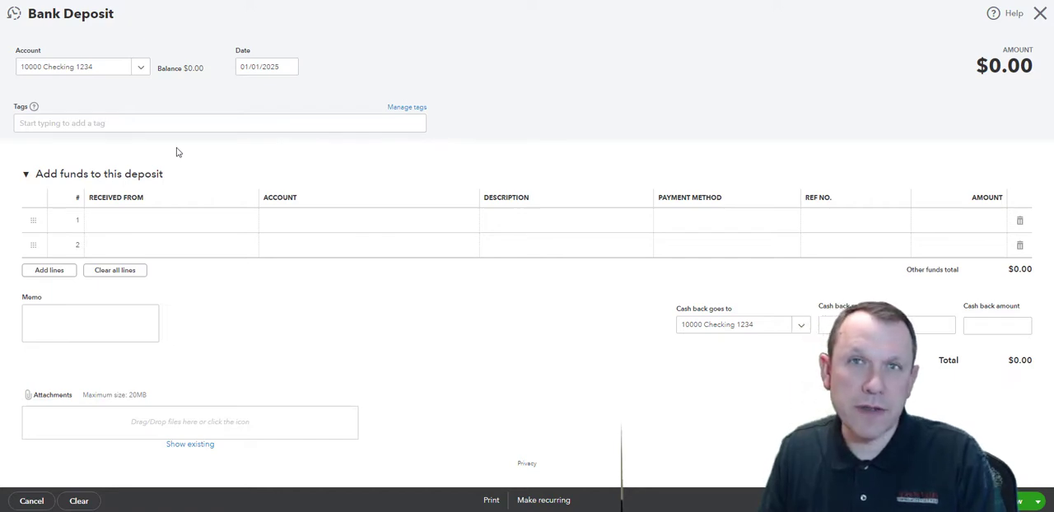
mouse_move(88, 158)
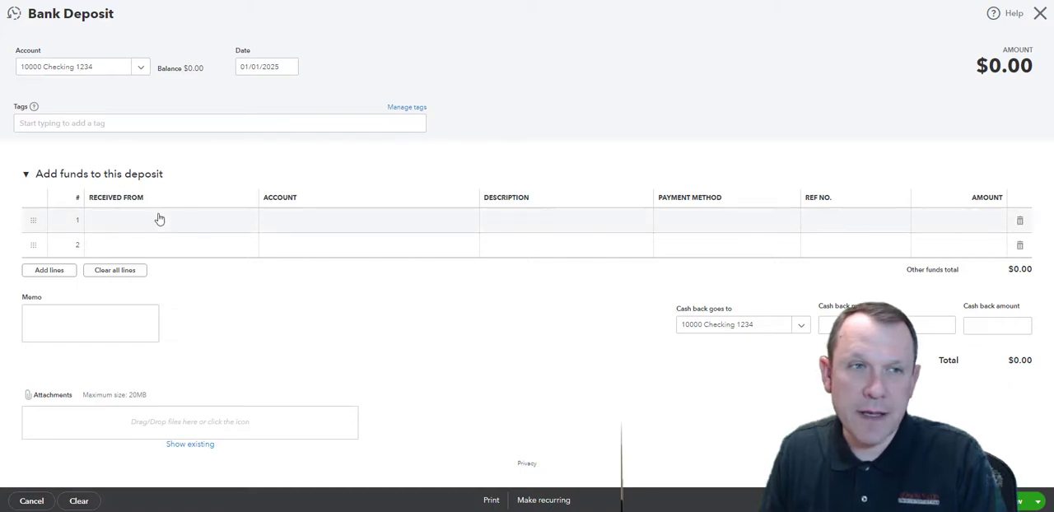
mouse_move(188, 226)
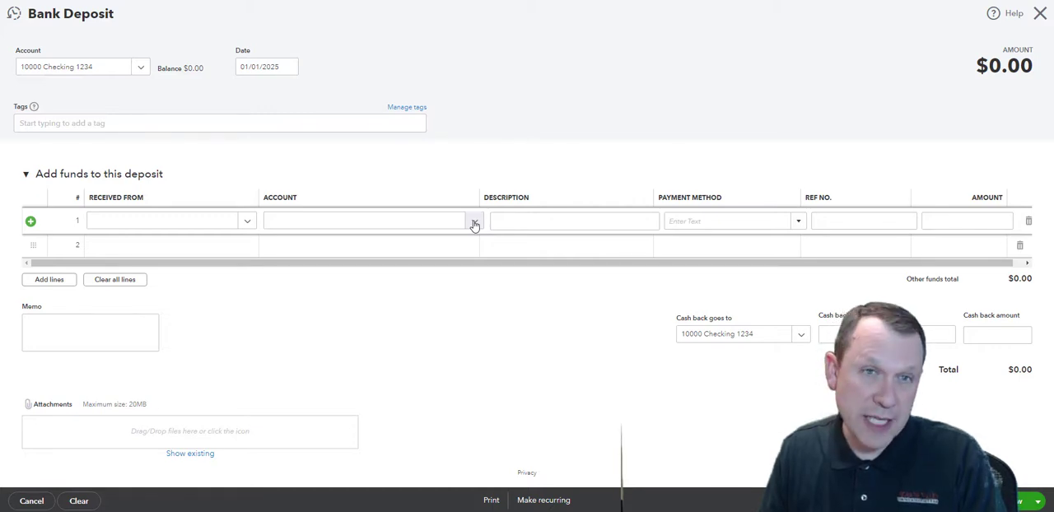
Step: Assign accounts 32000 Member 1, 32200 Member 2 and 32400 Member 3 Contributions to lines 1–3
click(474, 220)
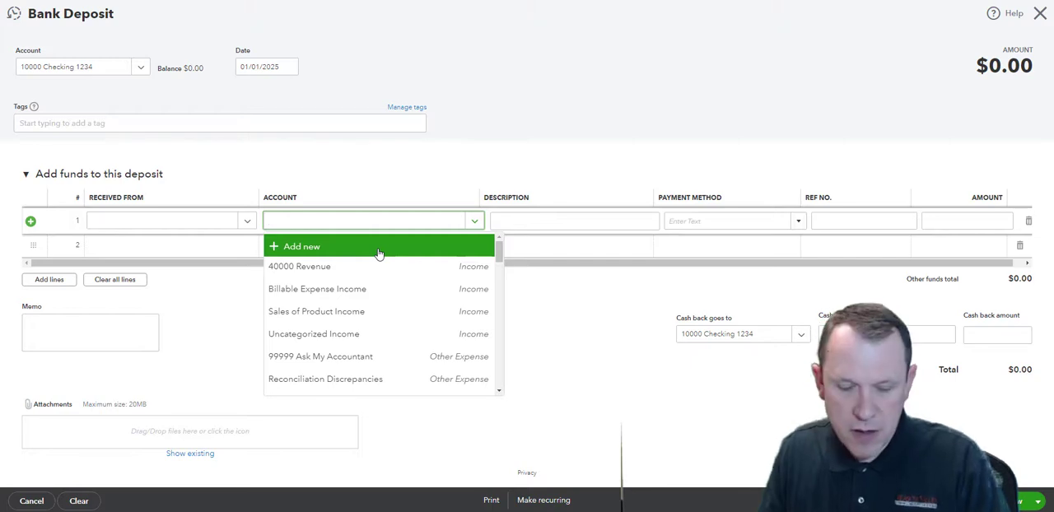
text(m)
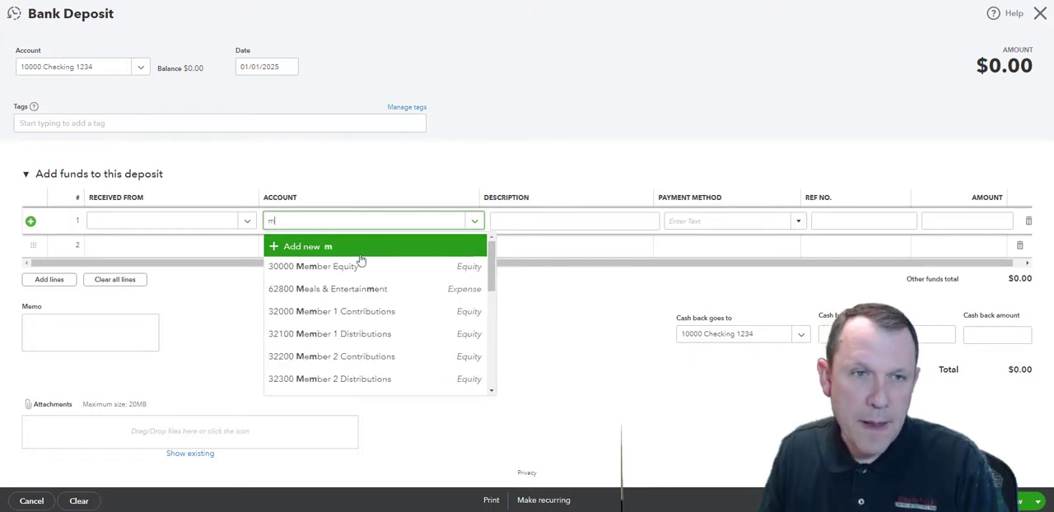
mouse_move(358, 311)
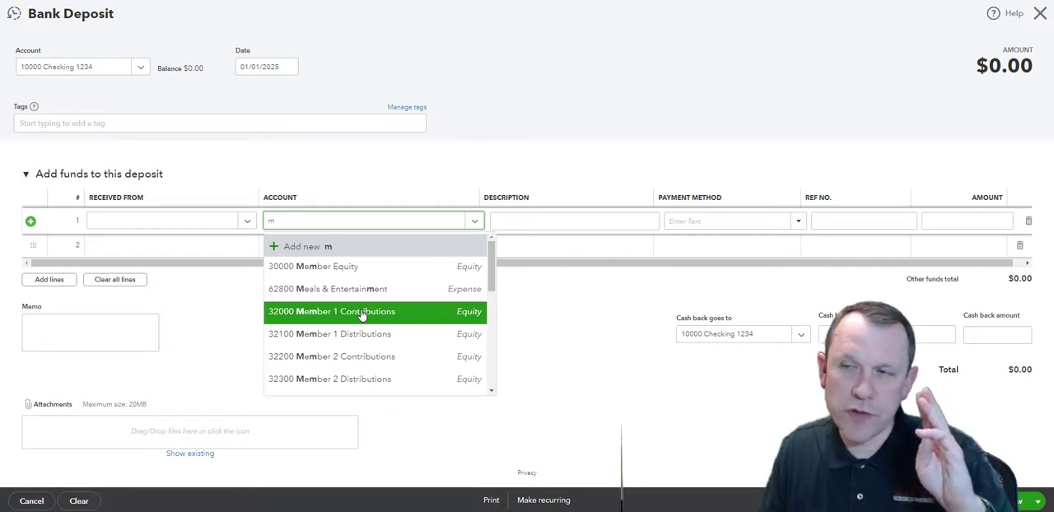
click(331, 311)
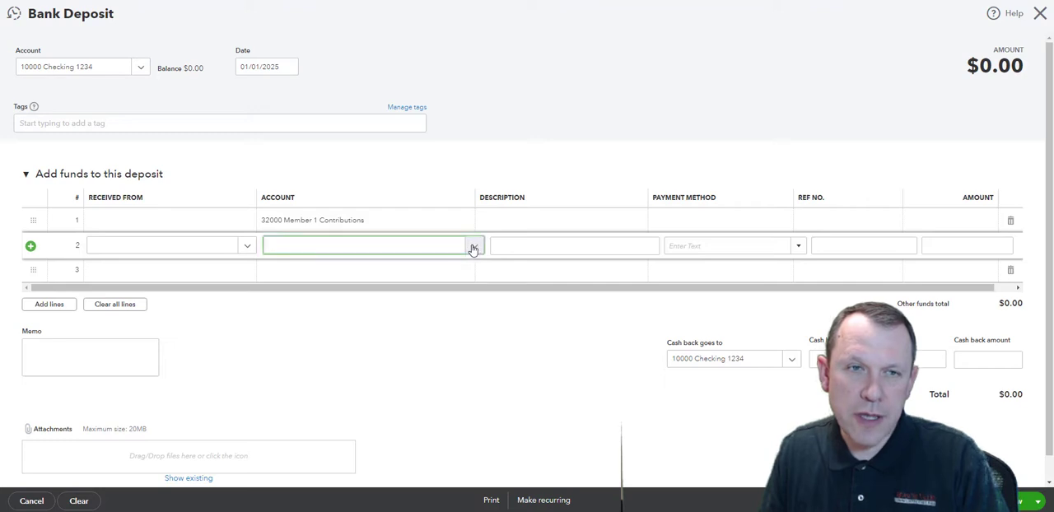
text(m)
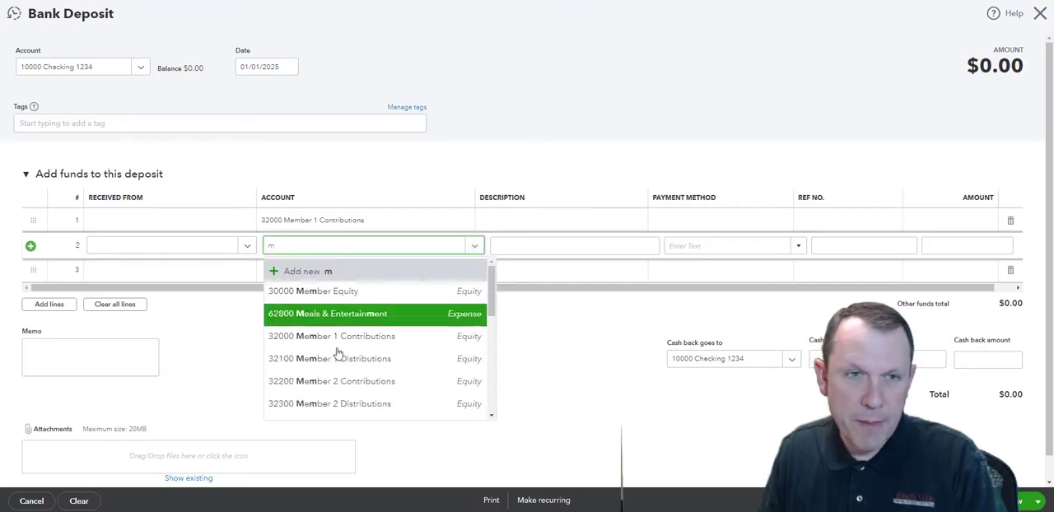
click(332, 380)
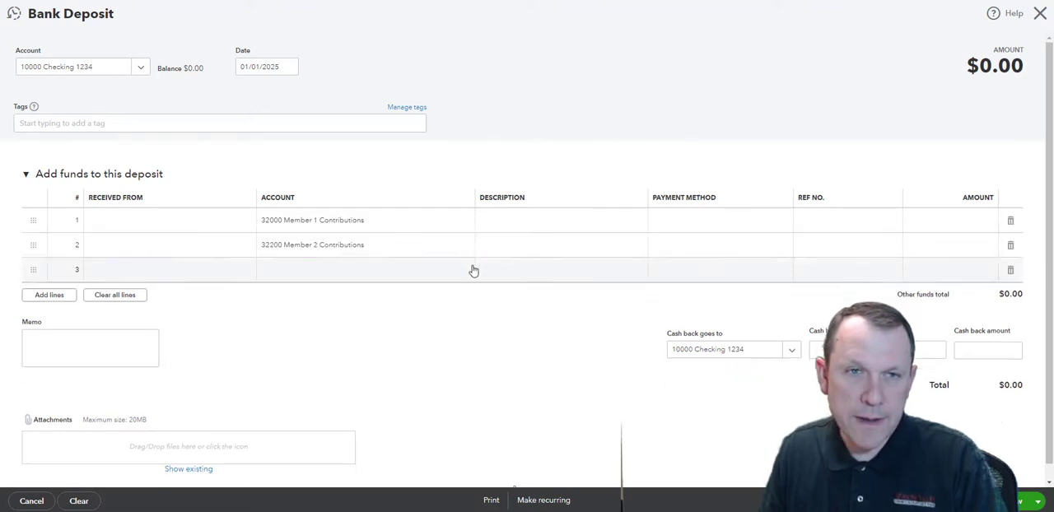
text(mber 3 Contributions)
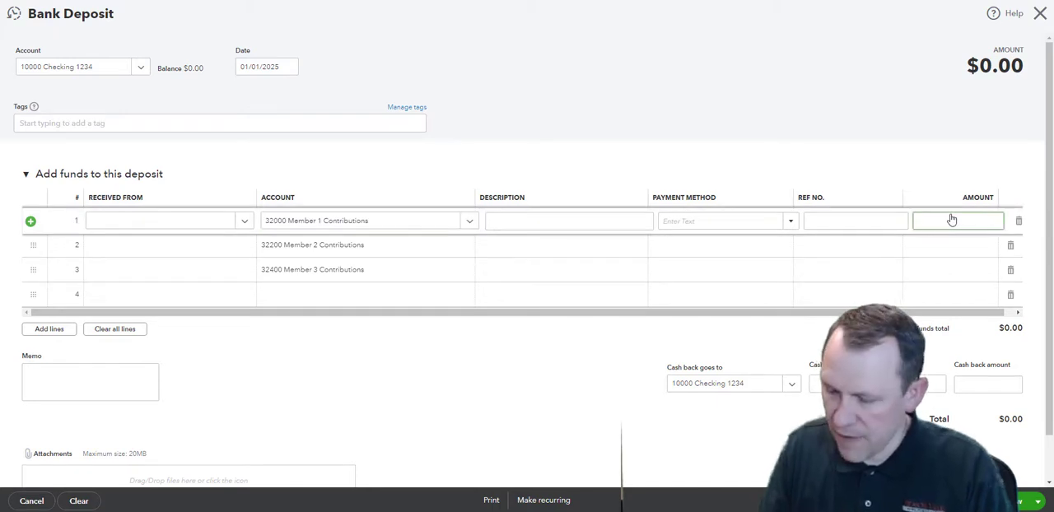
Step: Enter 5,000 on each member line and save the $15,000 checking deposit, starting a new one
text(500)
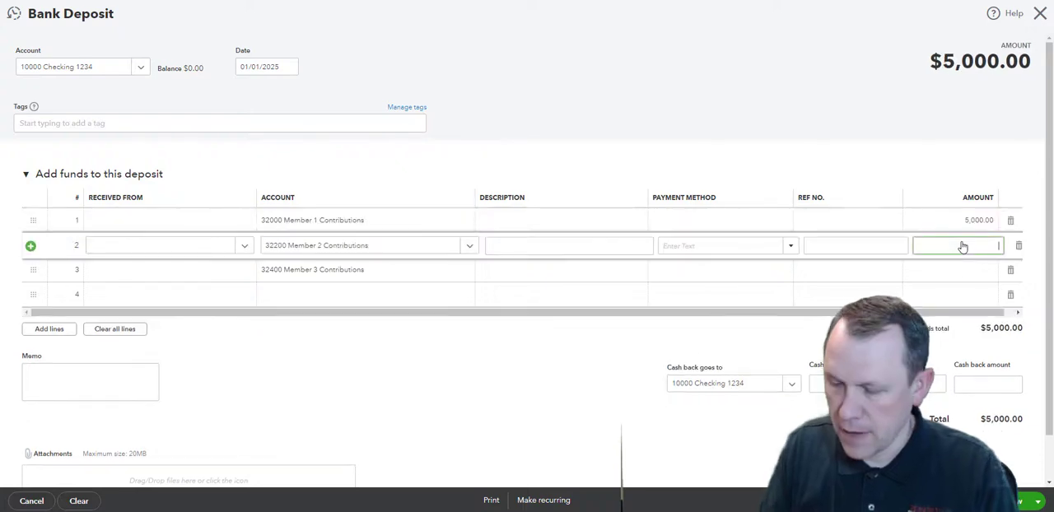
text(5000)
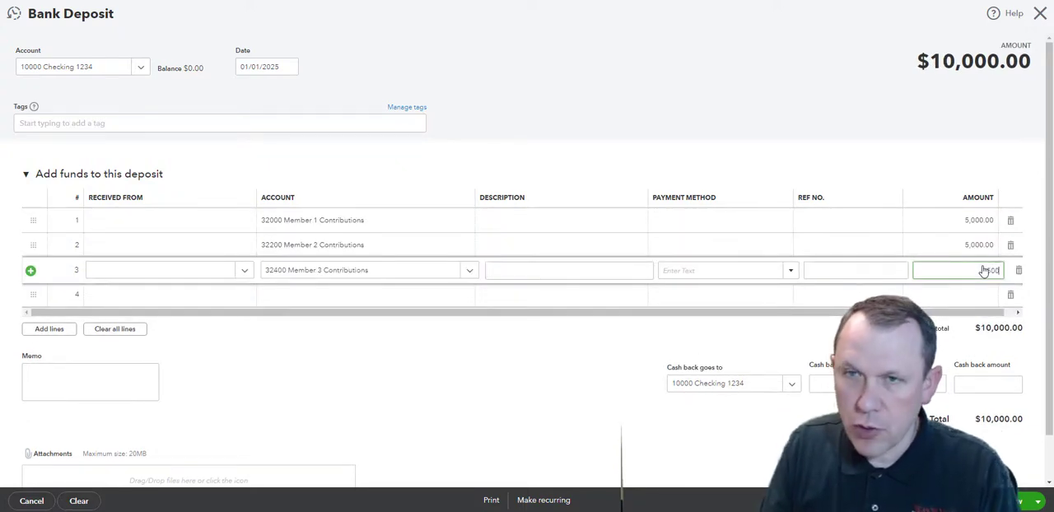
text(5000)
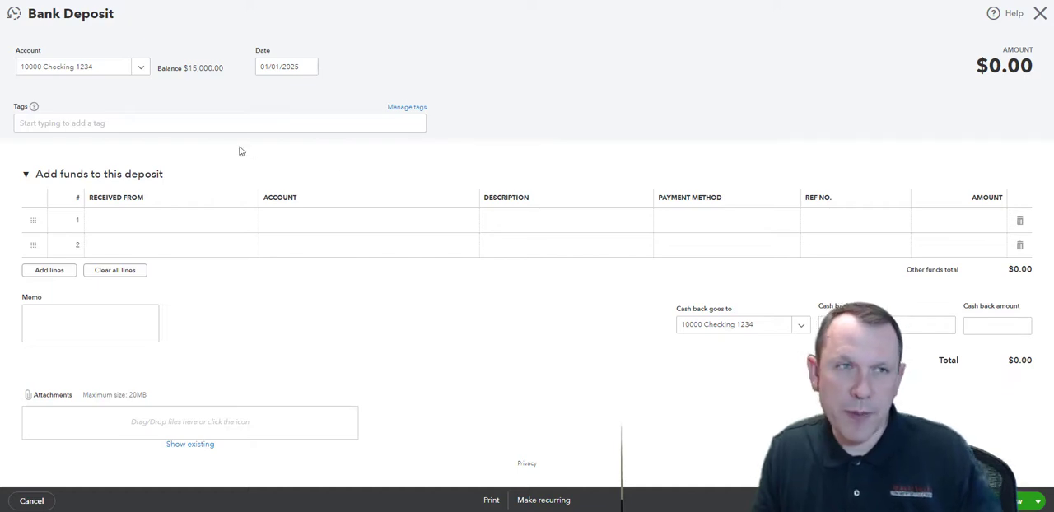
Step: Switch the new deposit's account to 10100 Savings 5678
click(140, 67)
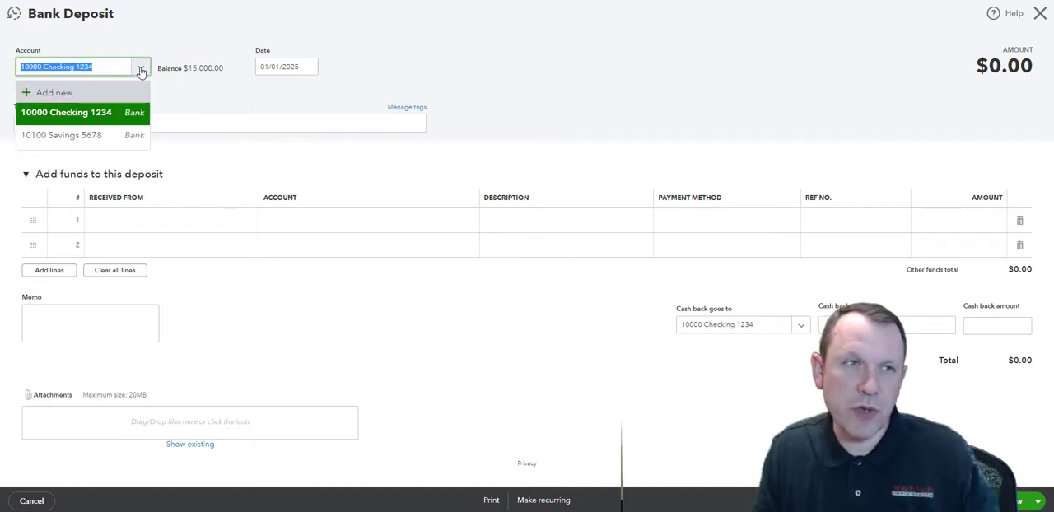
click(61, 135)
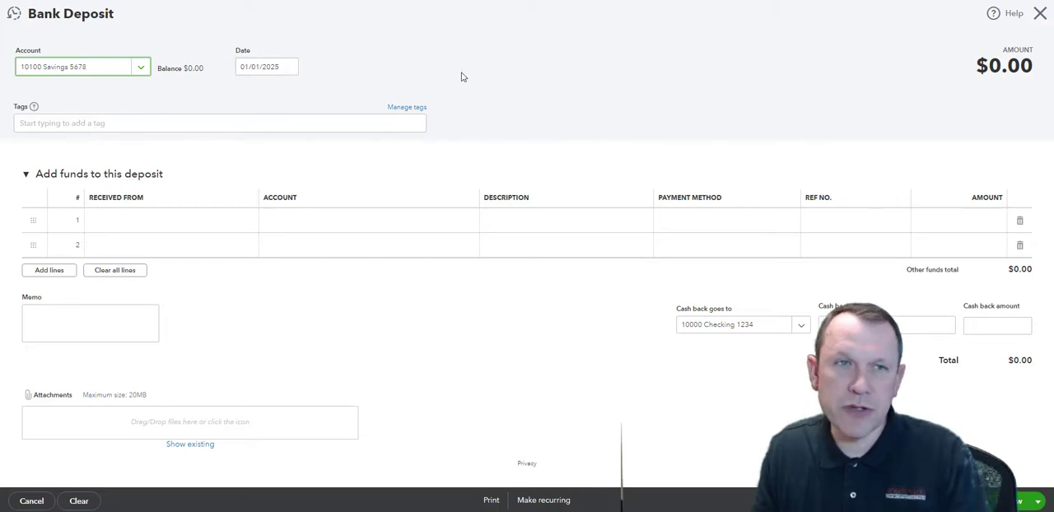
click(157, 220)
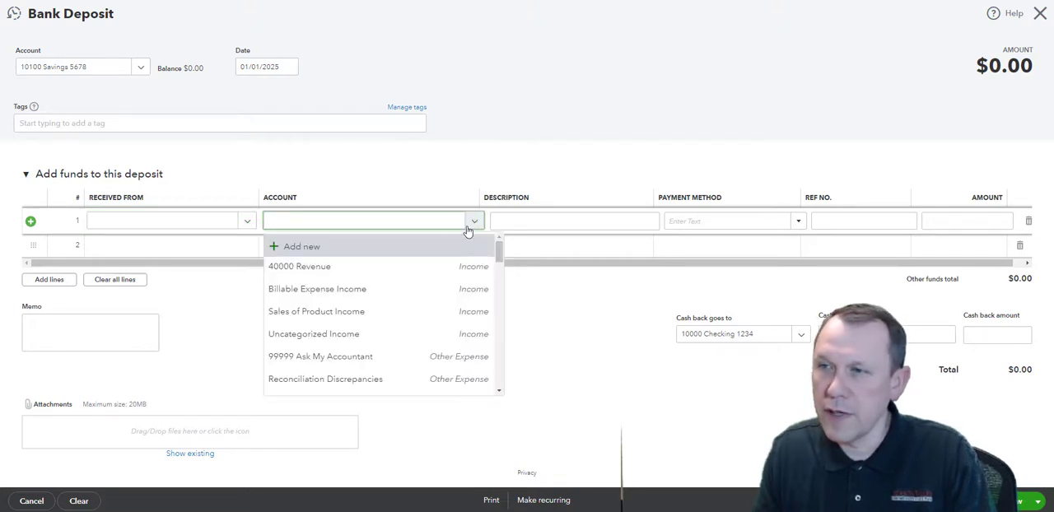
Step: Set savings deposit lines 1–3 to 32000, 32200 and 32400 Member Contributions
text(mber 1 Contributions)
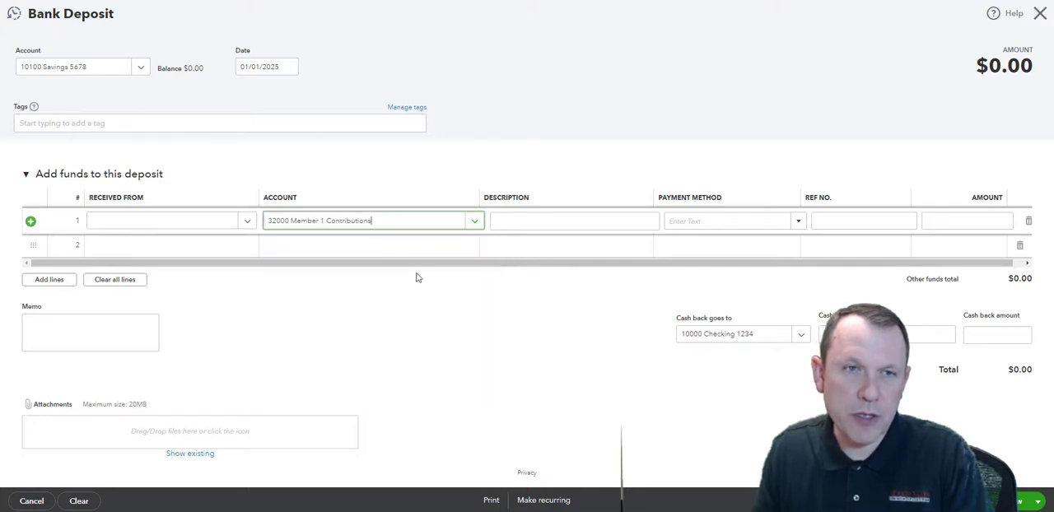
click(473, 245)
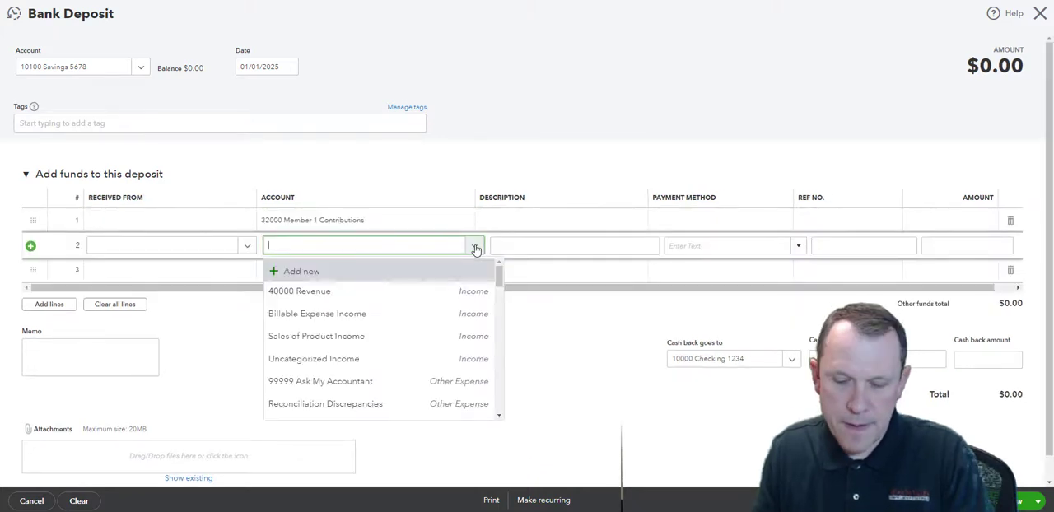
text(m)
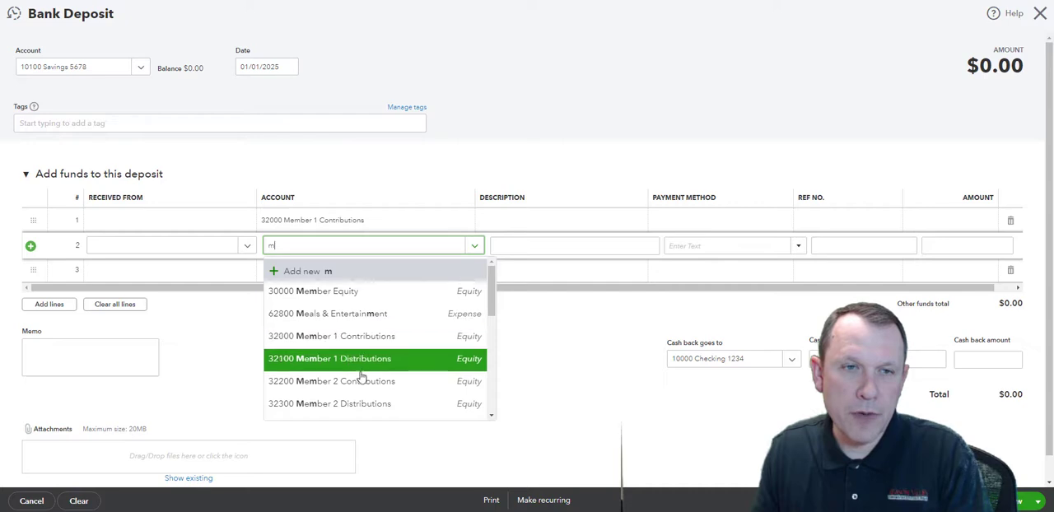
click(332, 381)
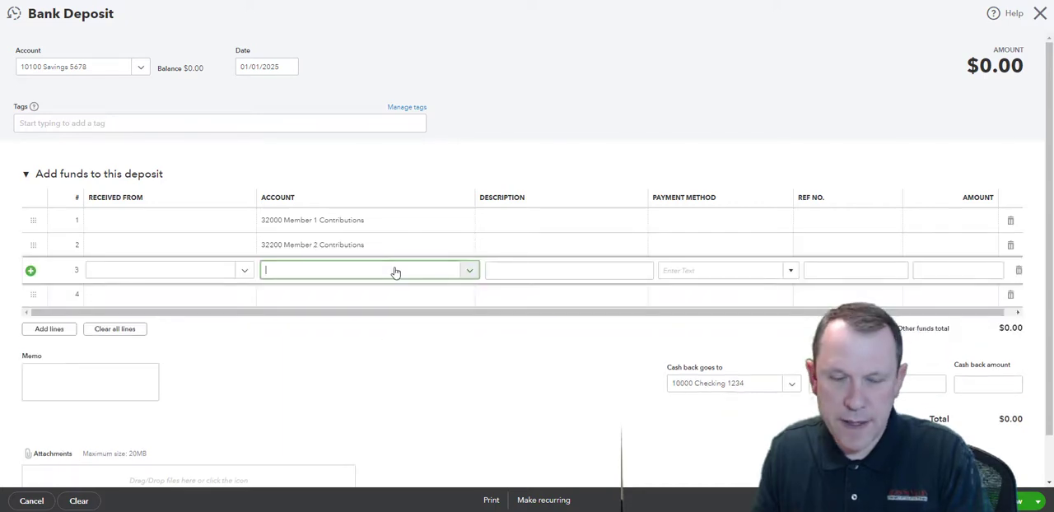
text(mber 3 Contributions)
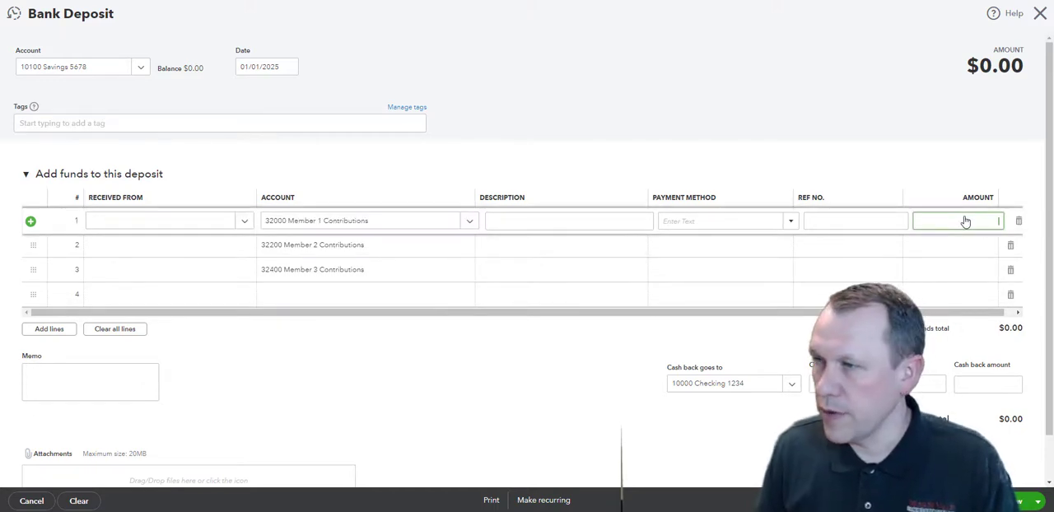
Step: Enter 25,000 as the amount on each of the three member lines
text(2)
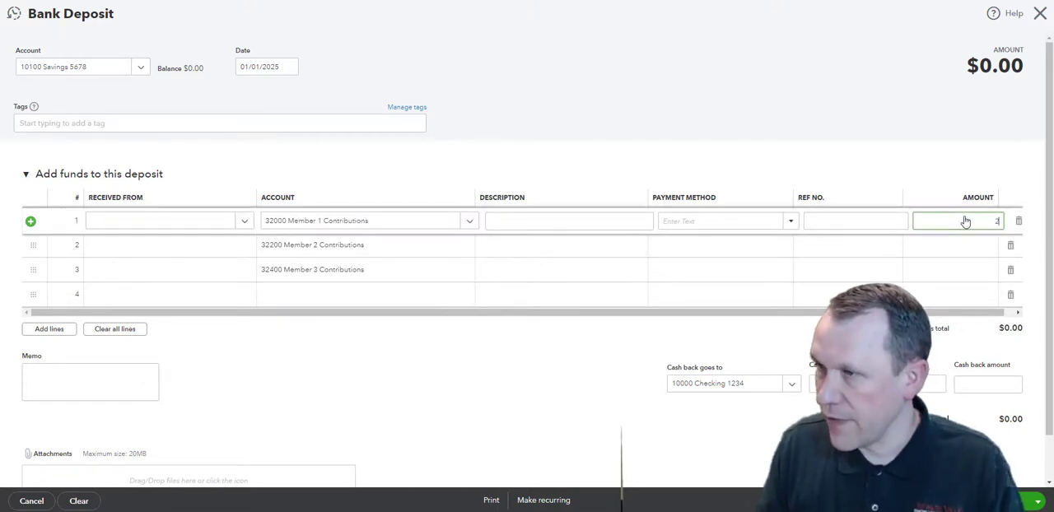
text(250000.00)
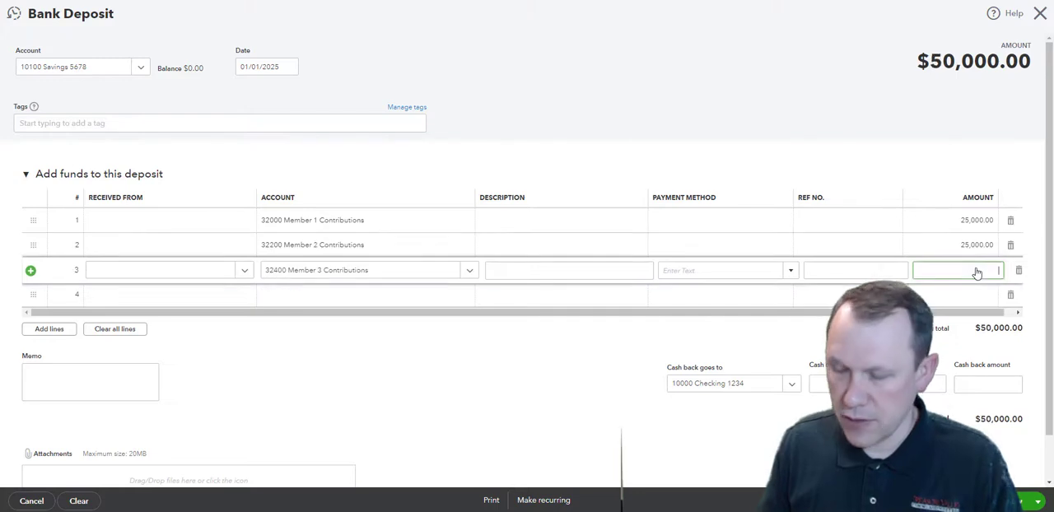
text(25000)
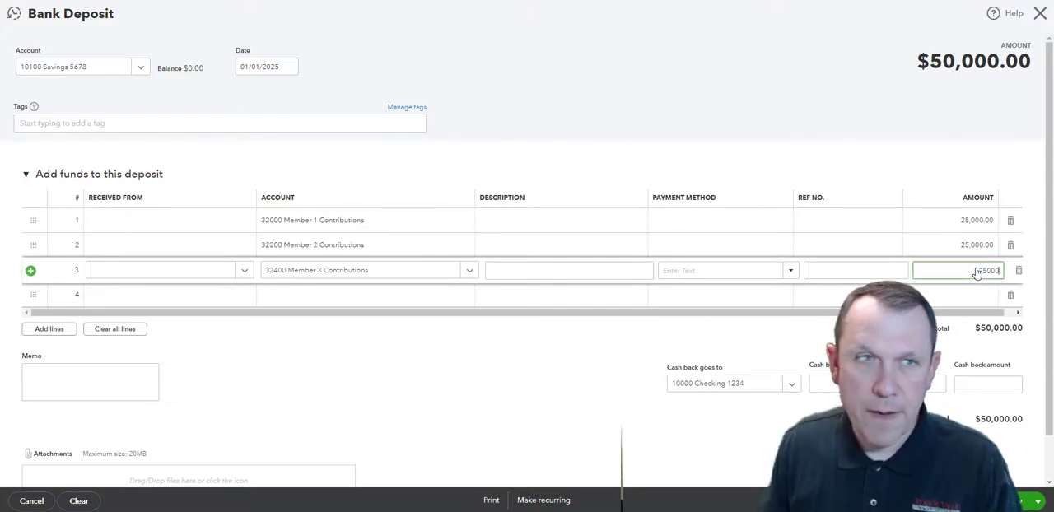